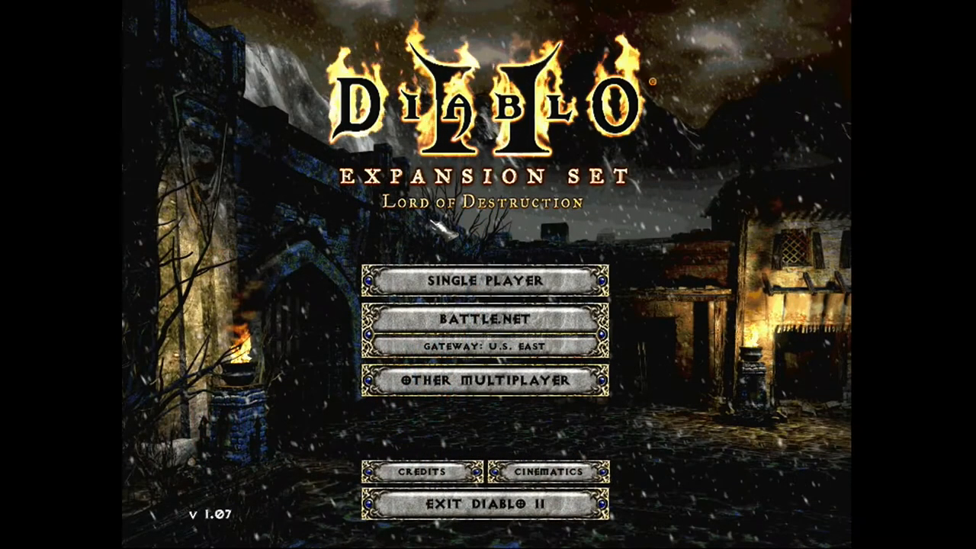
Attack a monster in the Den of Evil until it dies and drops gold.
left_click(487, 281)
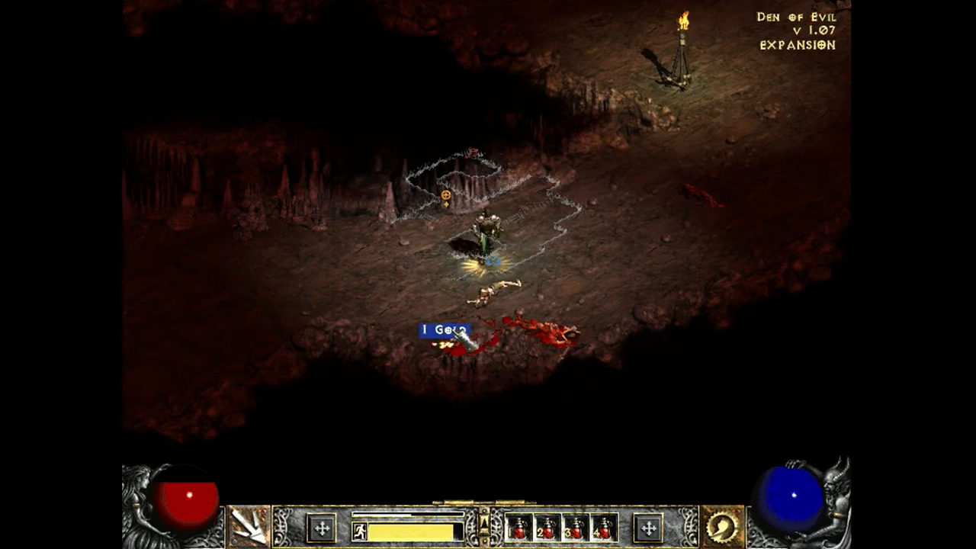